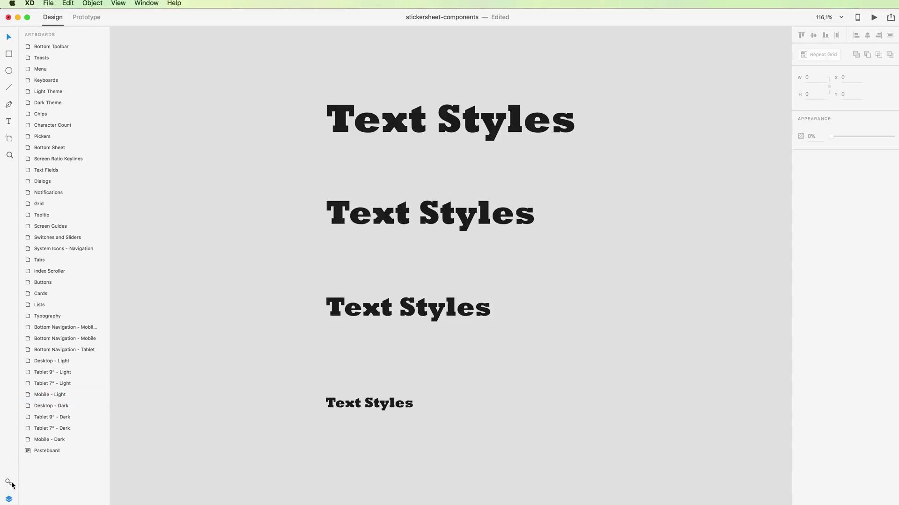
mouse_move(14, 481)
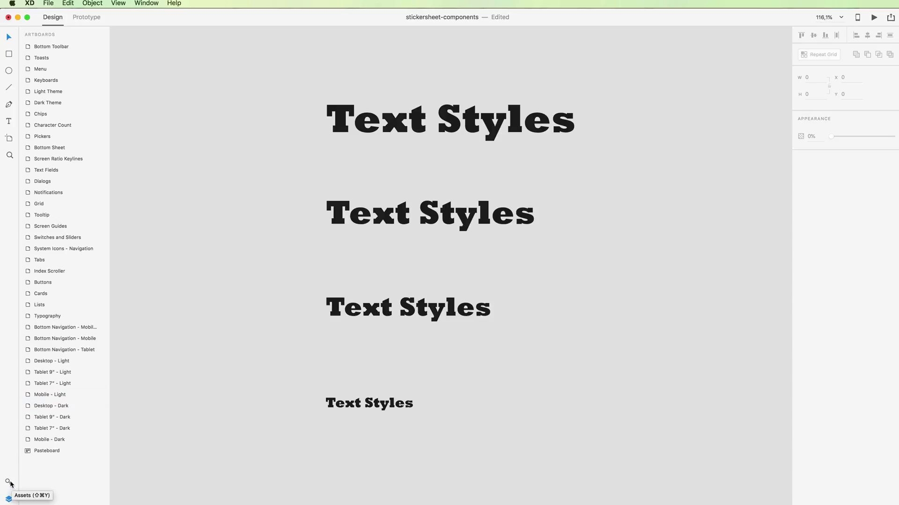
Step: Switch the left panel from Layers to Assets to show colours, character styles and symbols
click(6, 479)
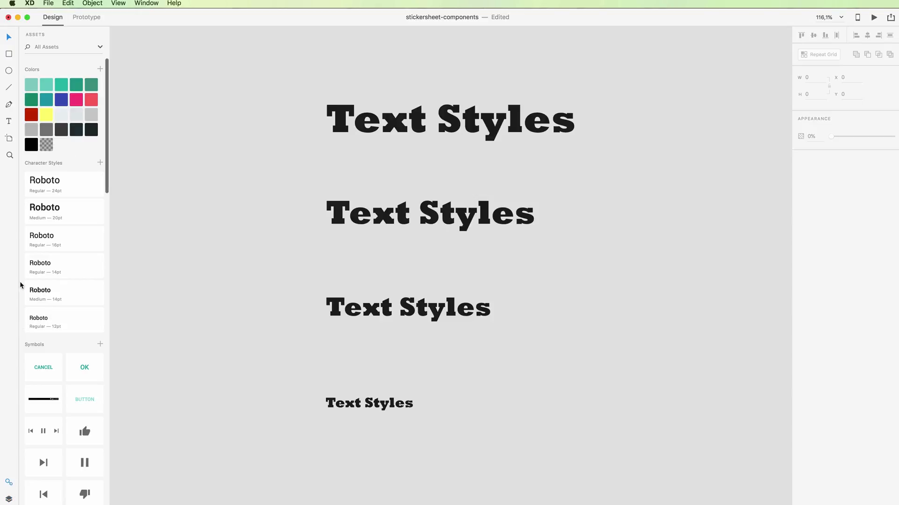
mouse_move(65, 306)
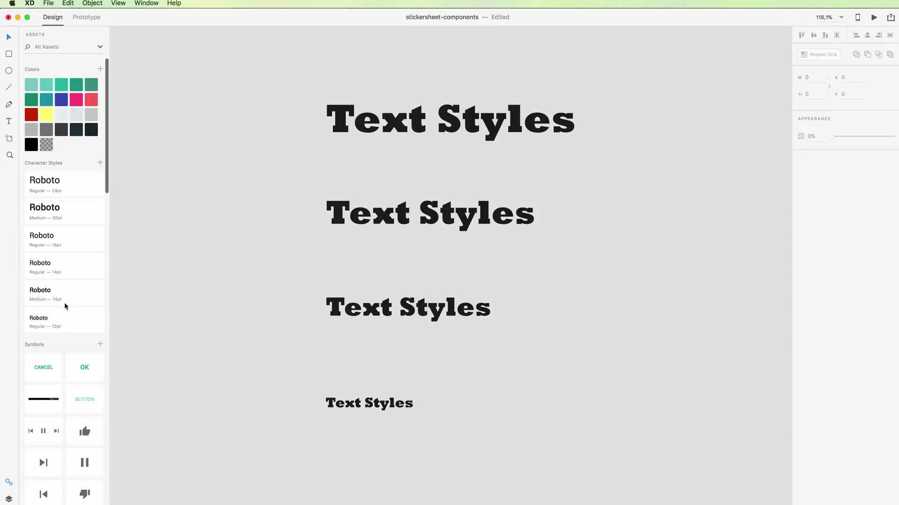
mouse_move(52, 177)
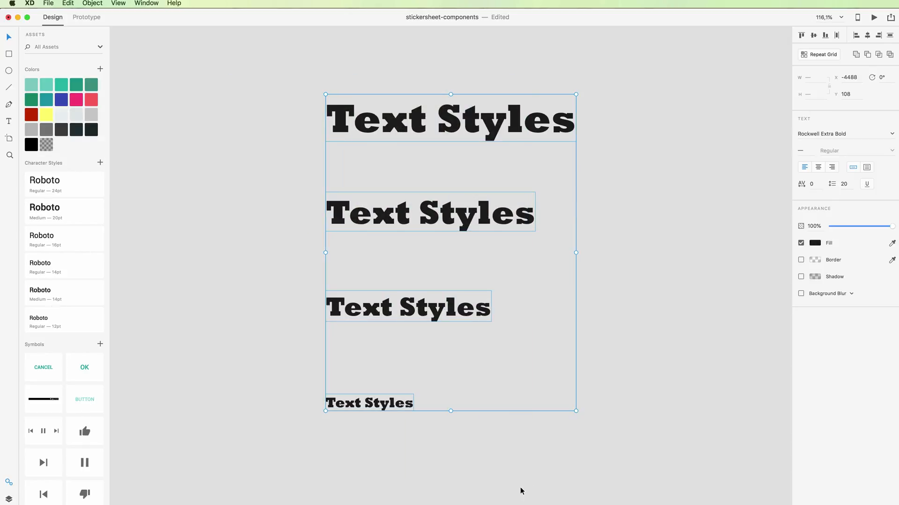
mouse_move(386, 116)
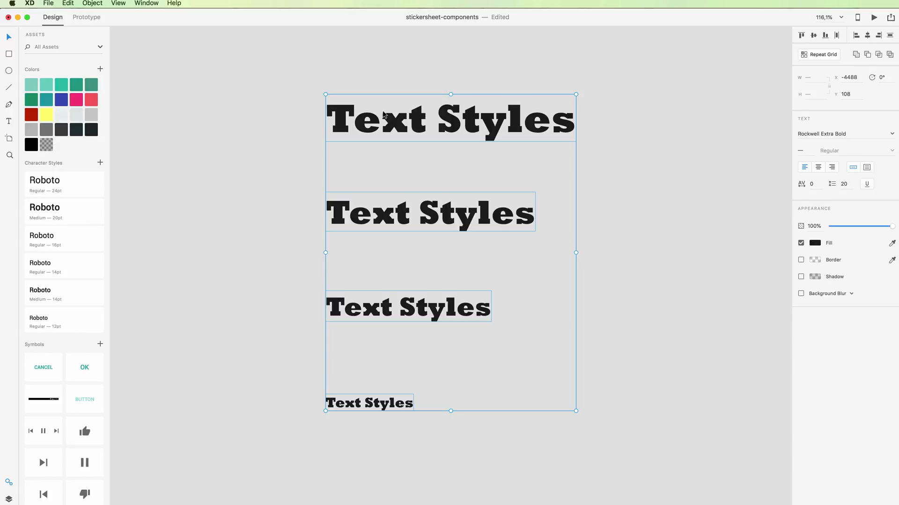
mouse_move(712, 190)
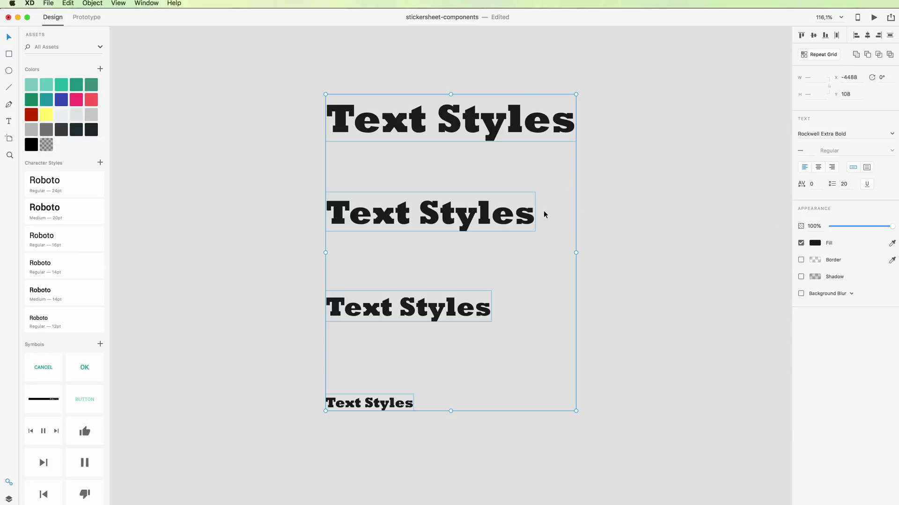
mouse_move(95, 162)
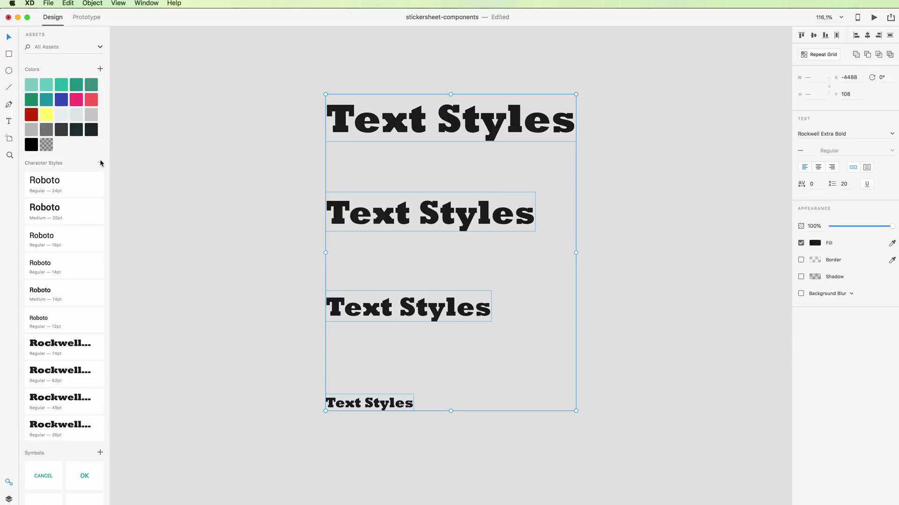
mouse_move(75, 385)
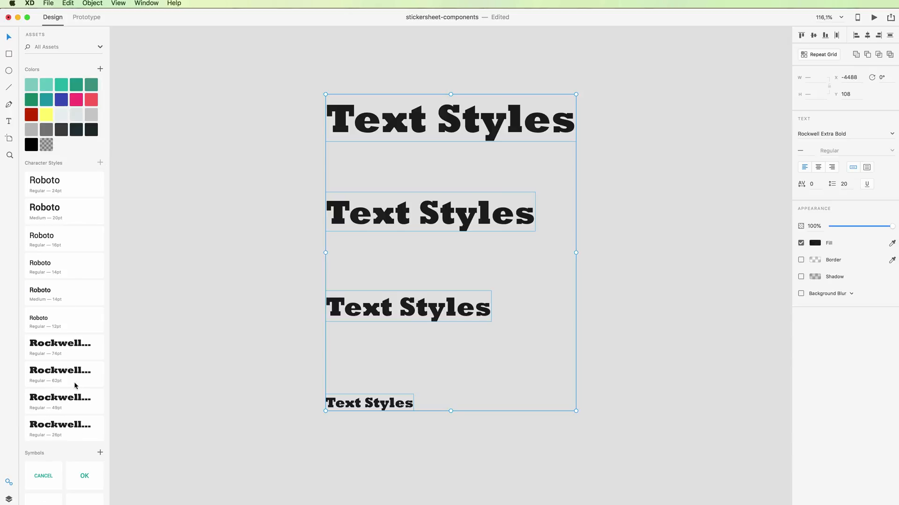
mouse_move(68, 344)
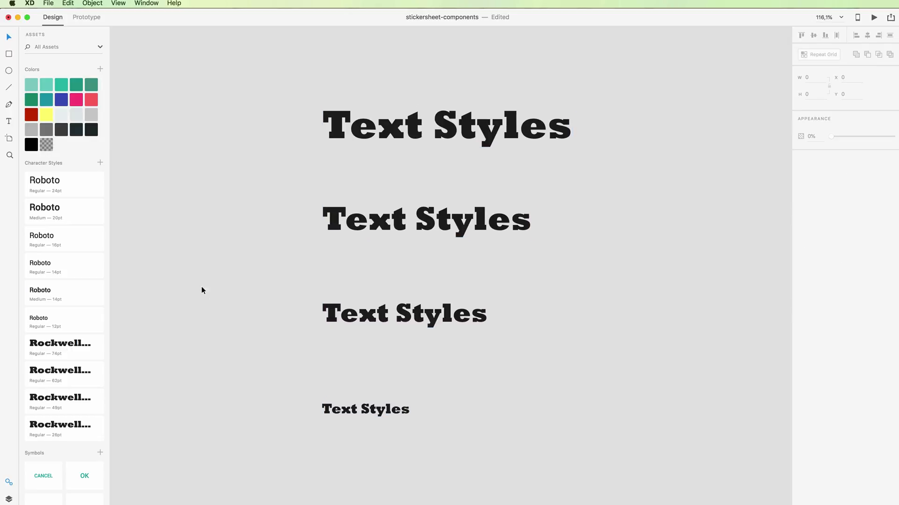
mouse_move(444, 375)
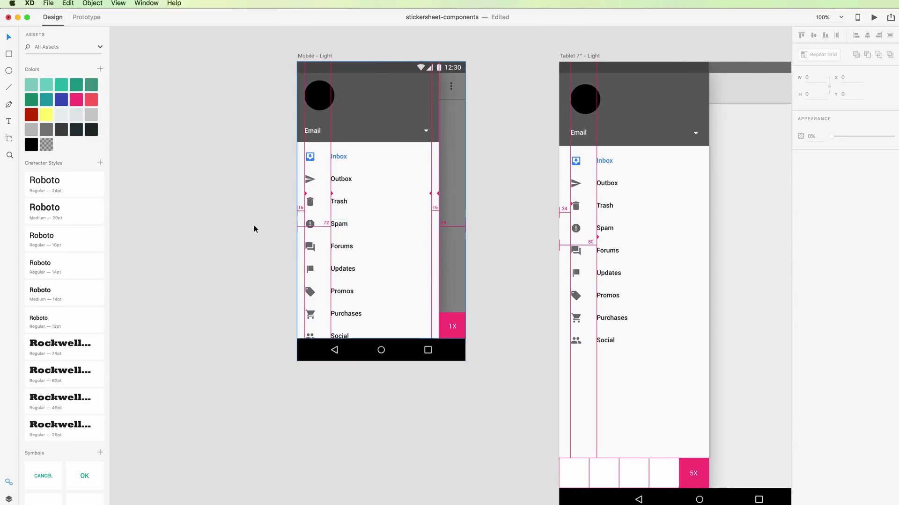
Step: Edit the Roboto Medium 14pt character style from its context menu
right_click(52, 293)
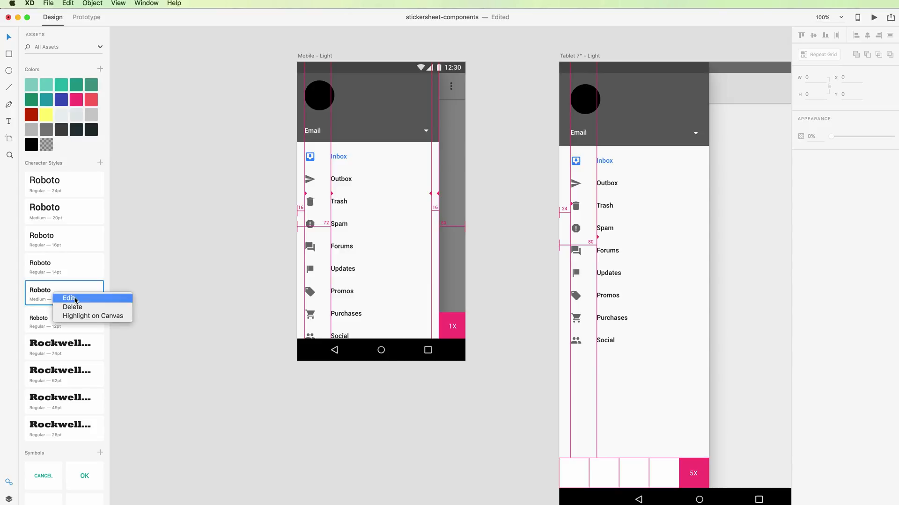
click(69, 299)
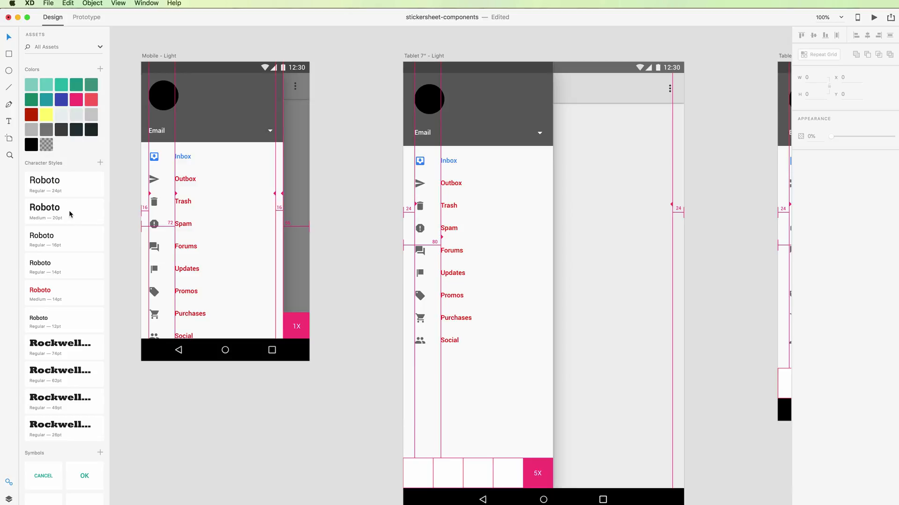
right_click(56, 212)
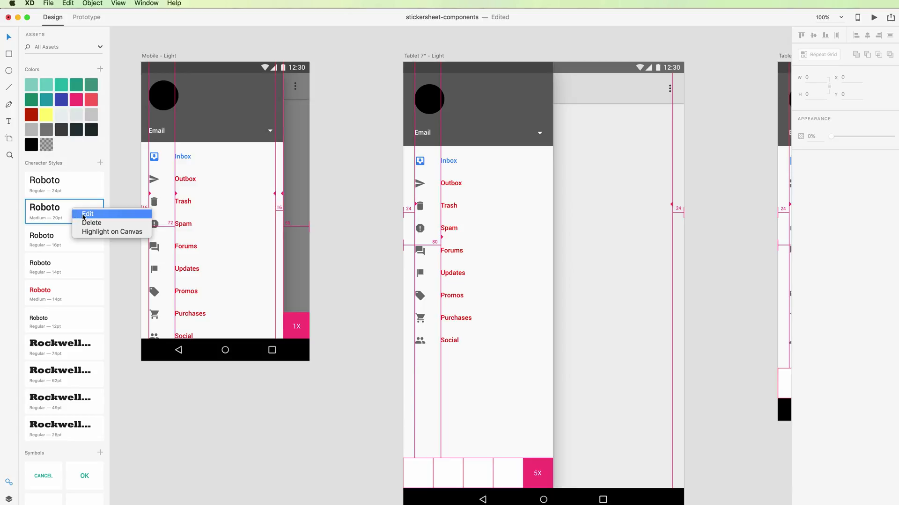
click(88, 214)
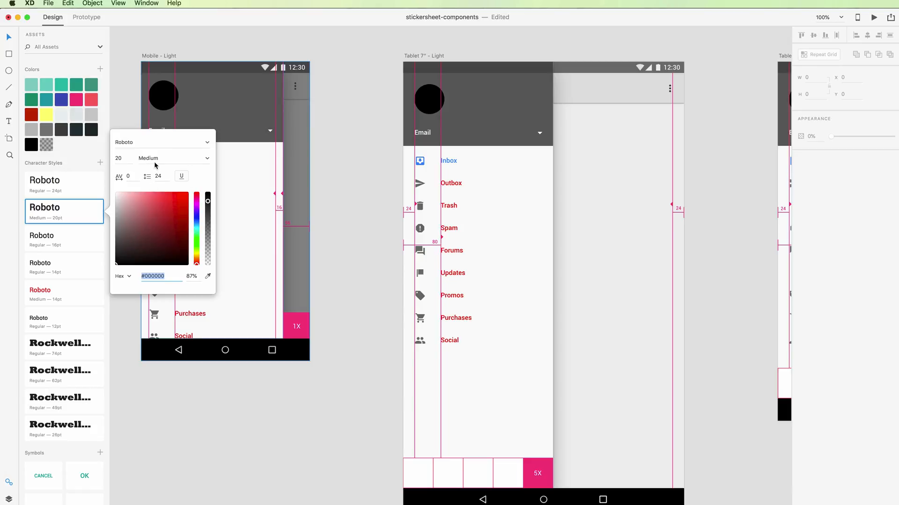
mouse_move(150, 201)
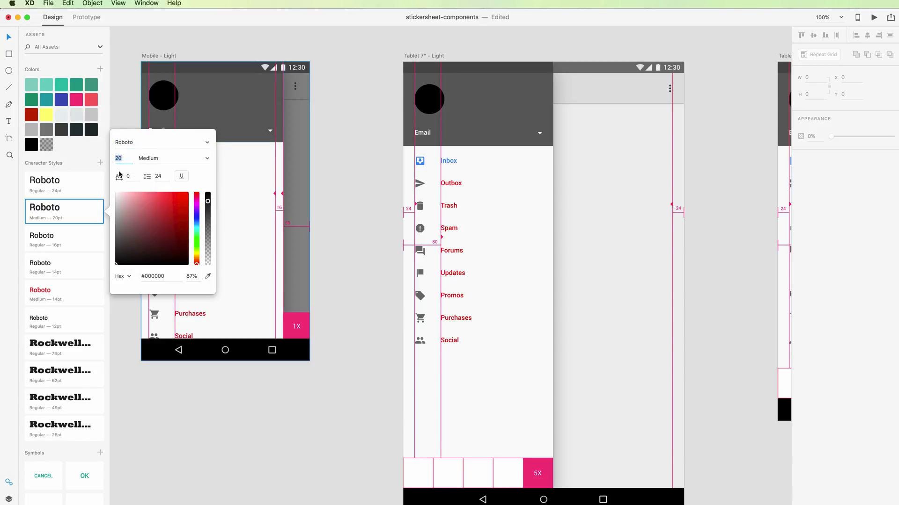
mouse_move(153, 233)
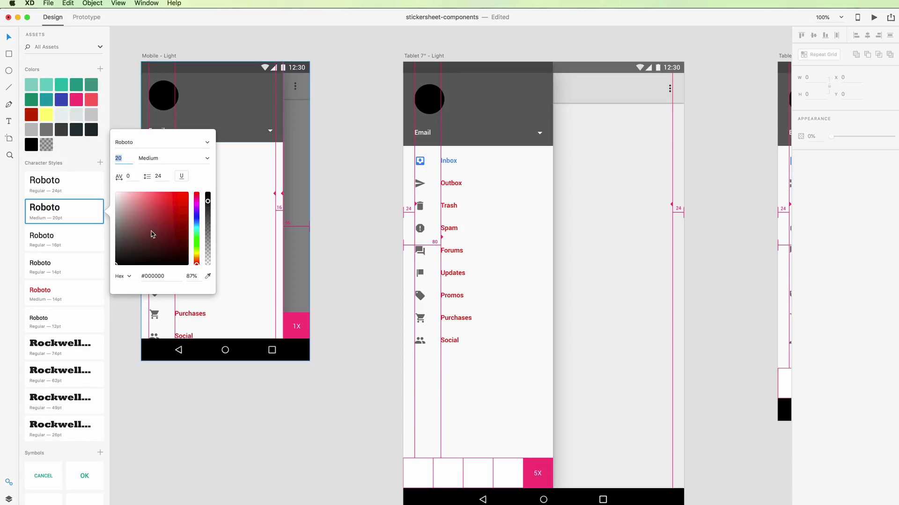
mouse_move(155, 216)
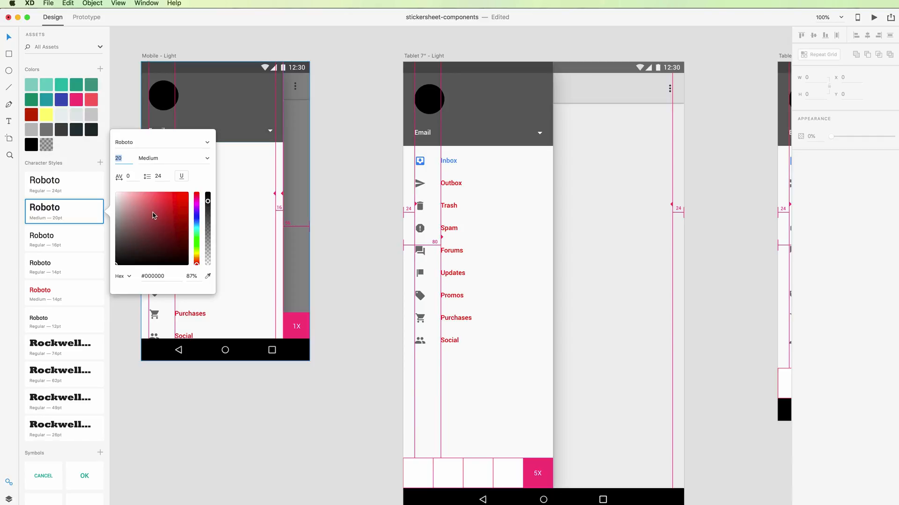
right_click(45, 236)
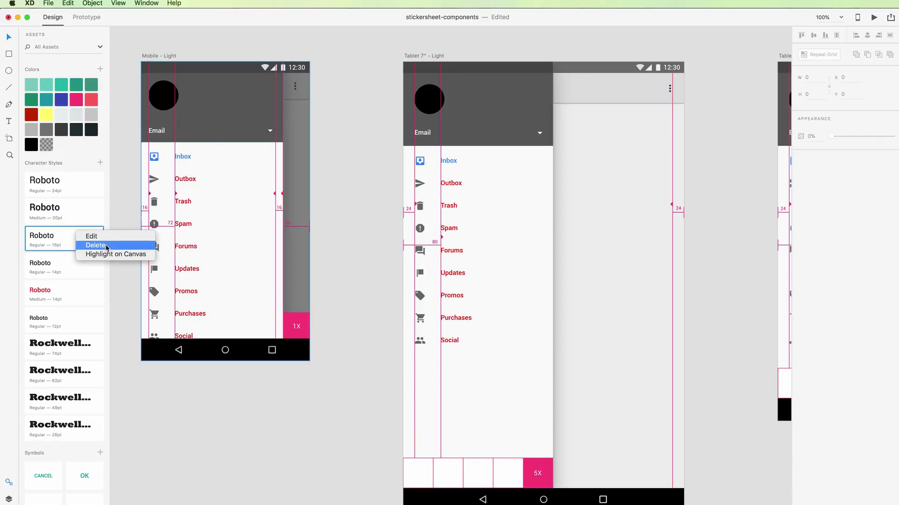
mouse_move(98, 249)
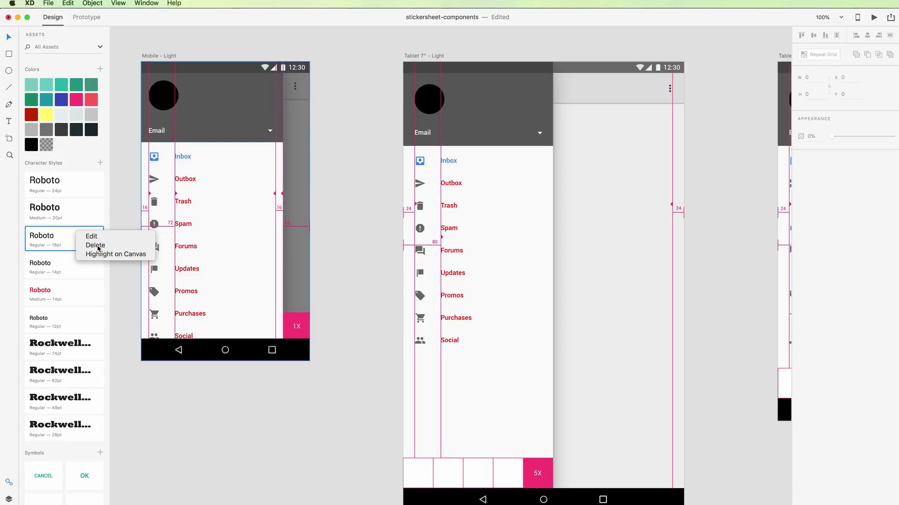